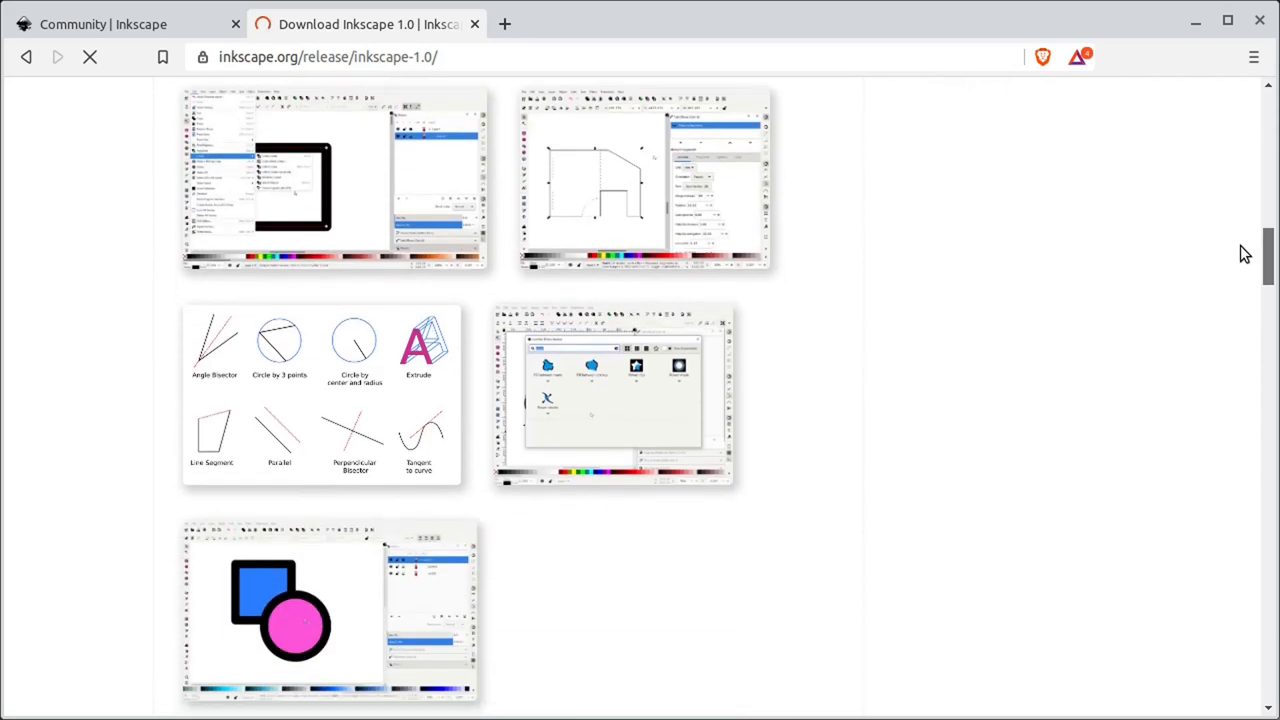
- Browse down the Inkscape 1.0 release screenshots and teams page toward the Translations contribution link
scroll("down", 3)
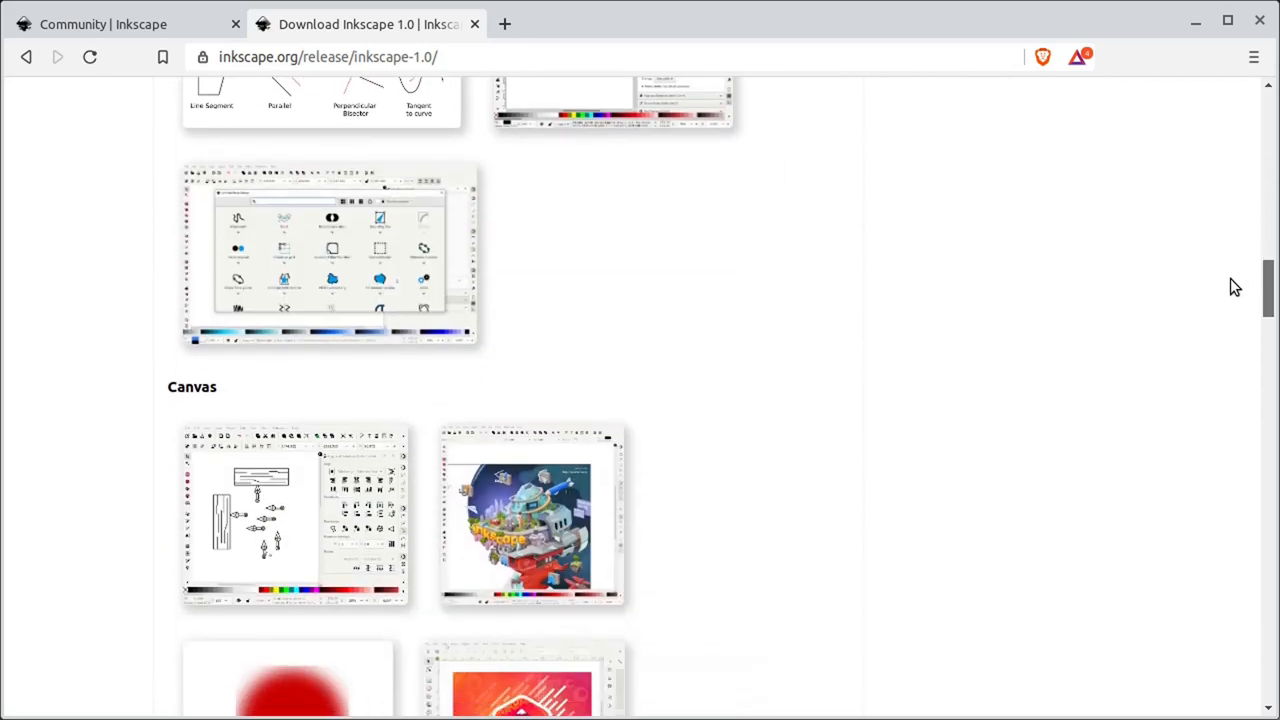
scroll("down", 3)
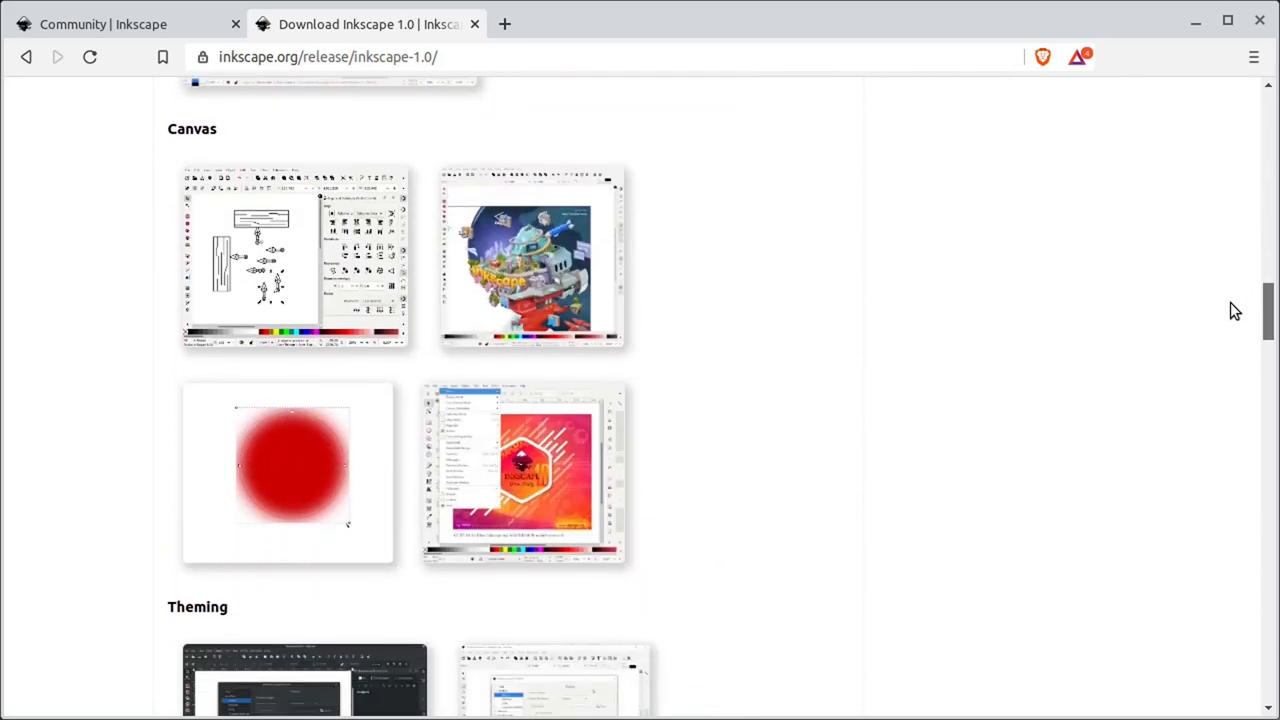
scroll("down", 3)
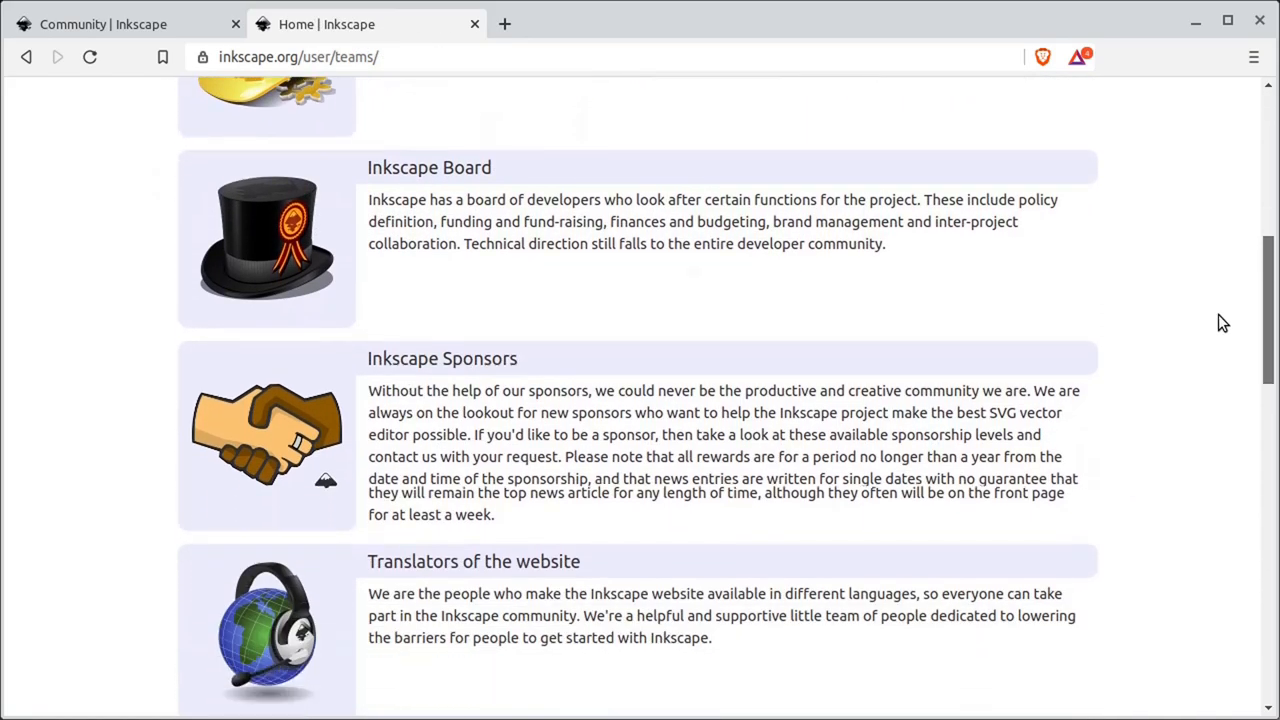
scroll("down", 3)
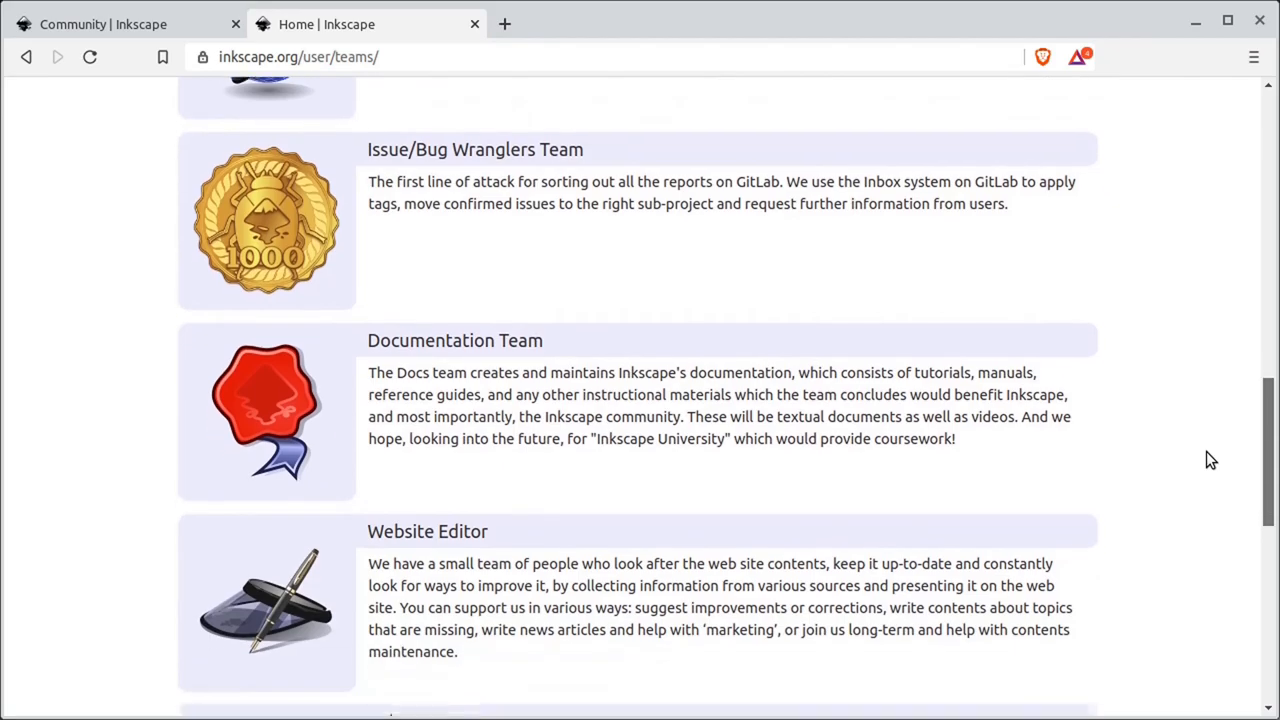
scroll("down", 3)
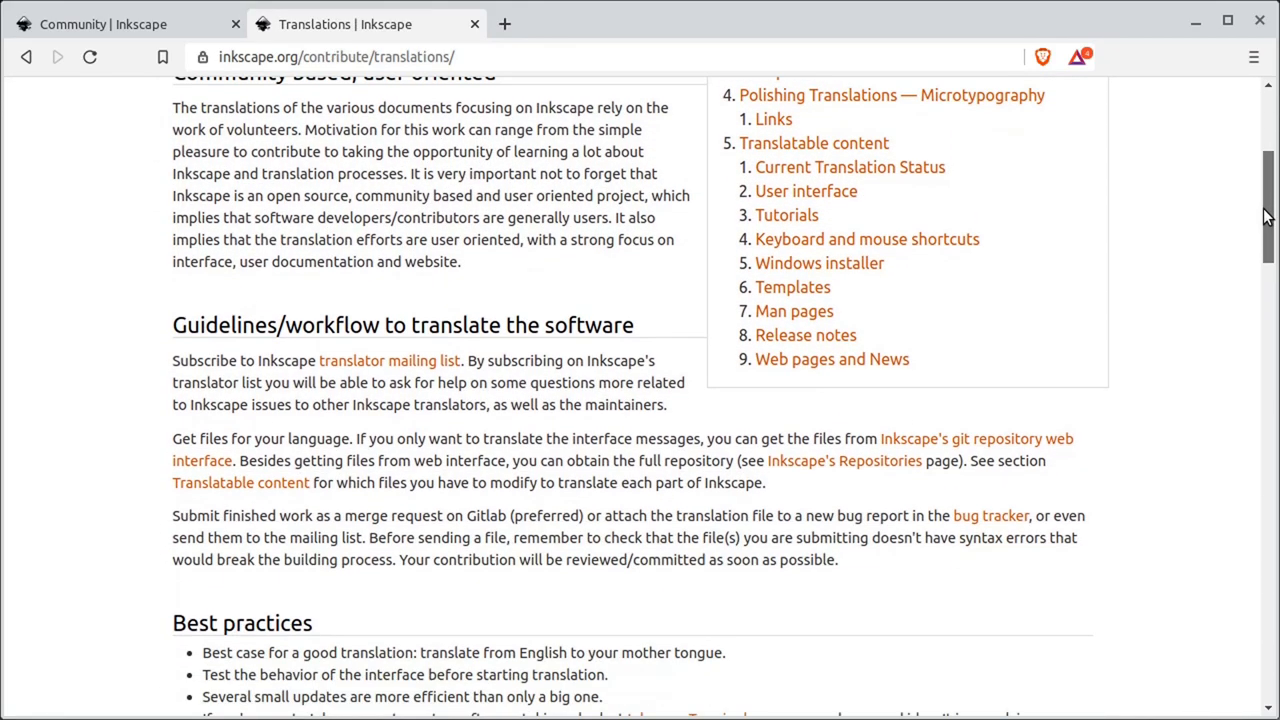
- View the Current Translation Status page down to the per-language elements statistics table
left_click(850, 168)
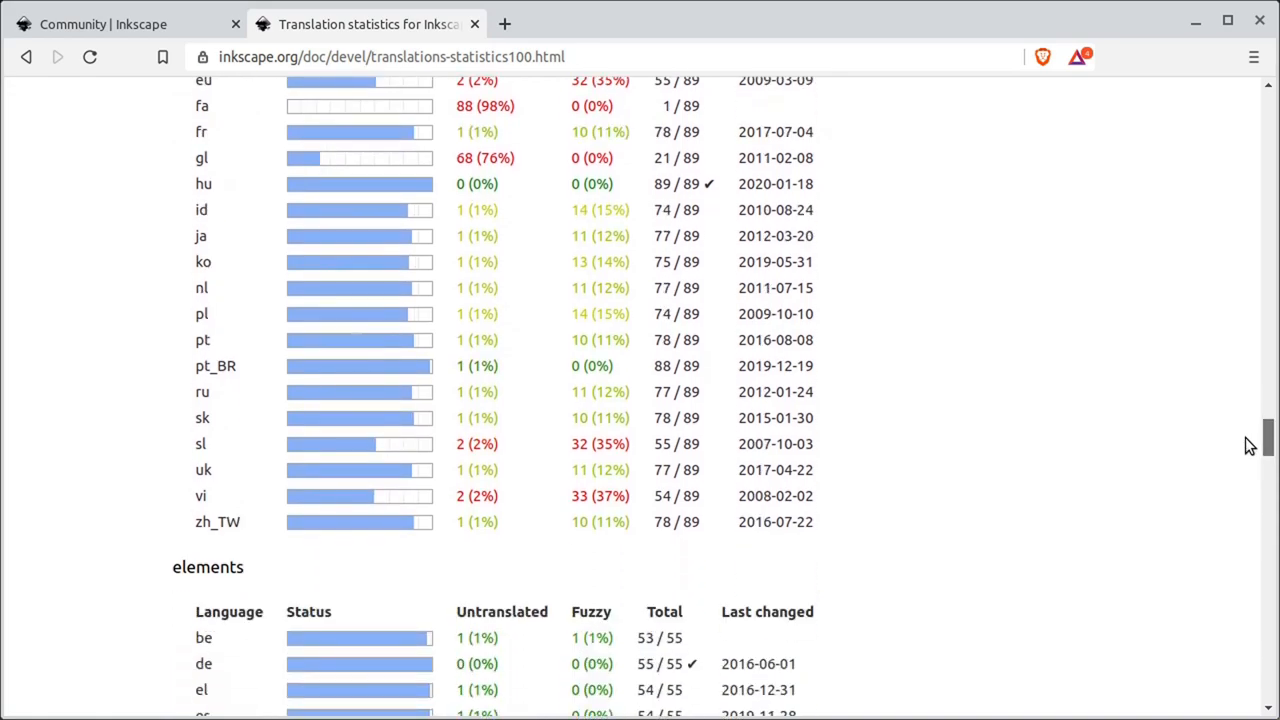
scroll("down", 3)
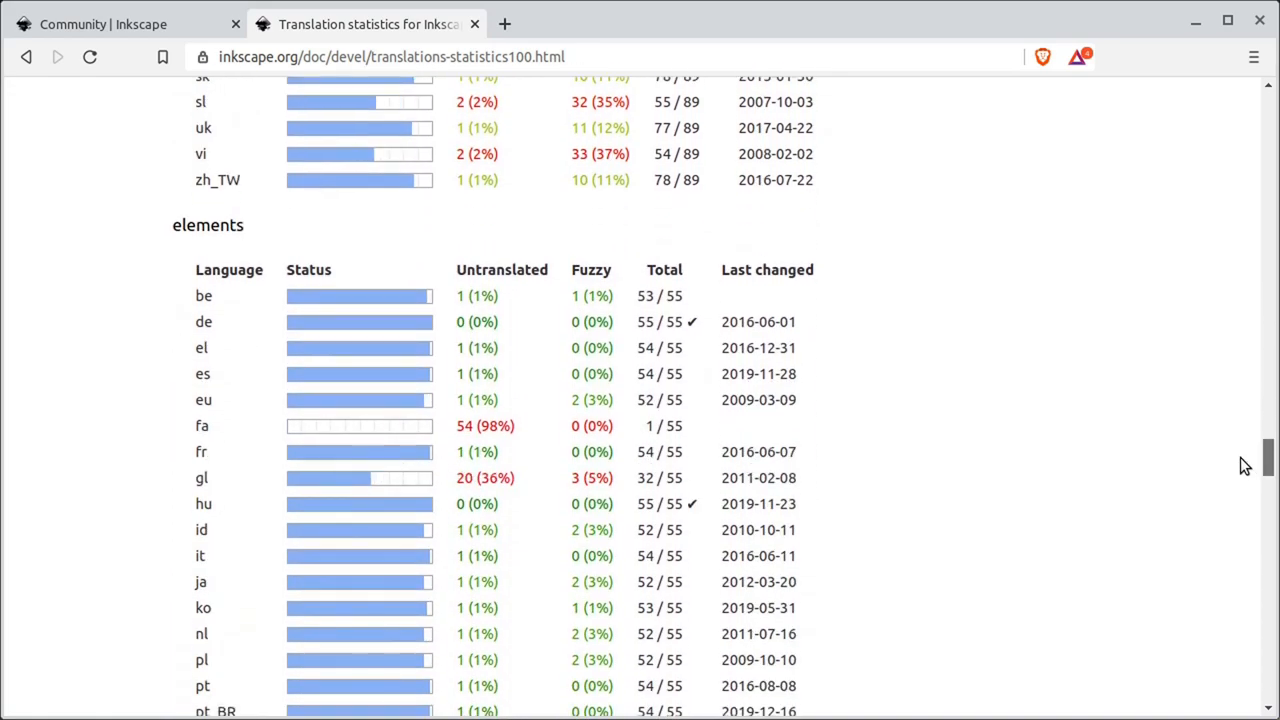
scroll("down", 3)
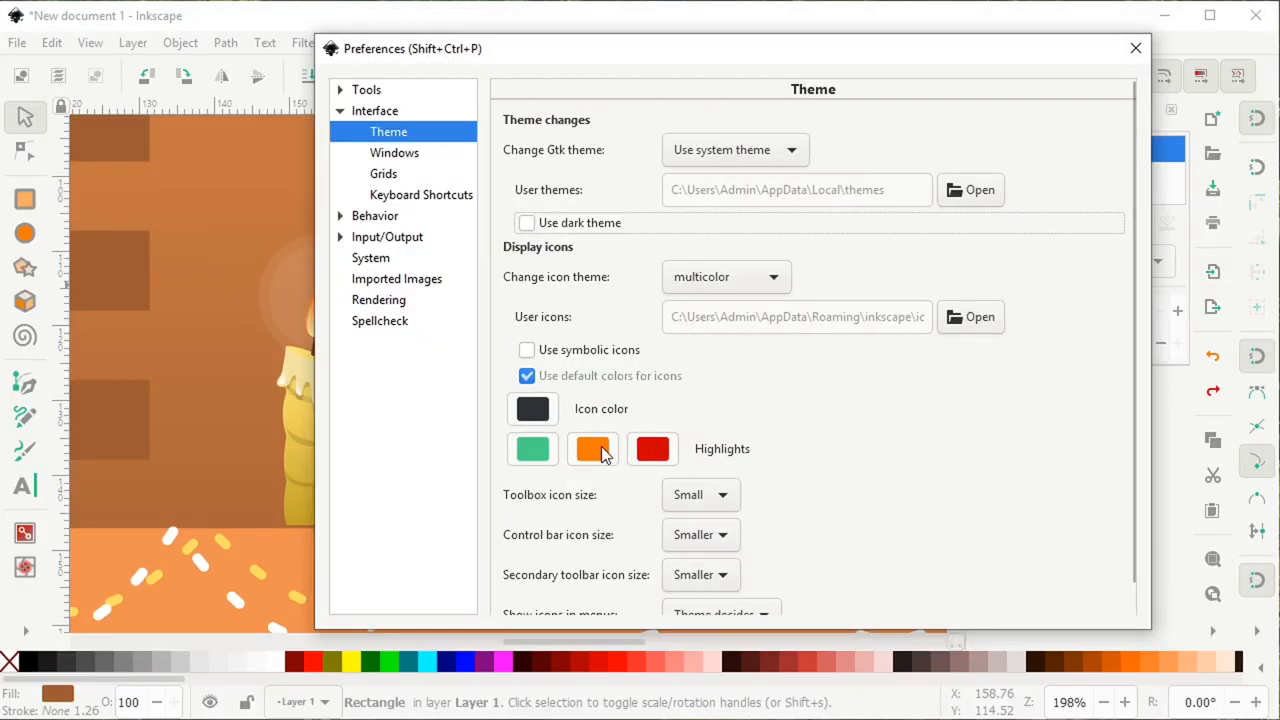
- Review the Gtk themes keeping the system one, then switch the icon theme from multicolor to Tango
left_click(736, 150)
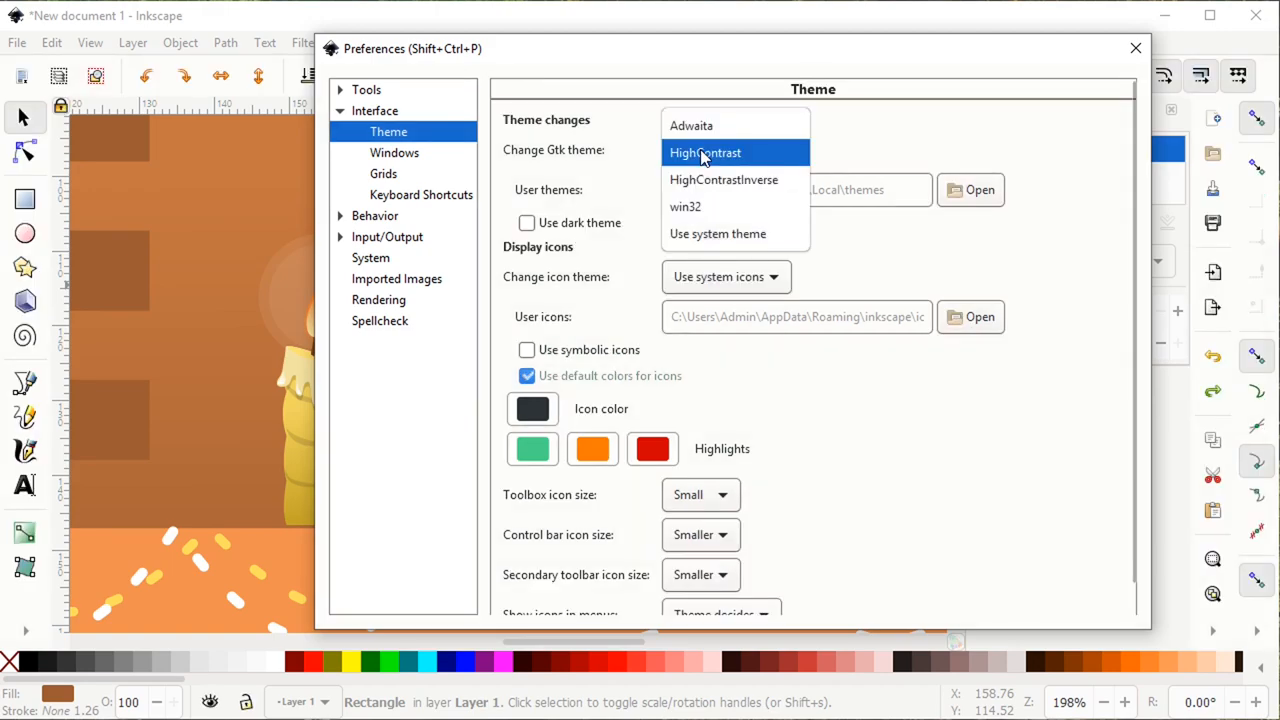
left_click(720, 232)
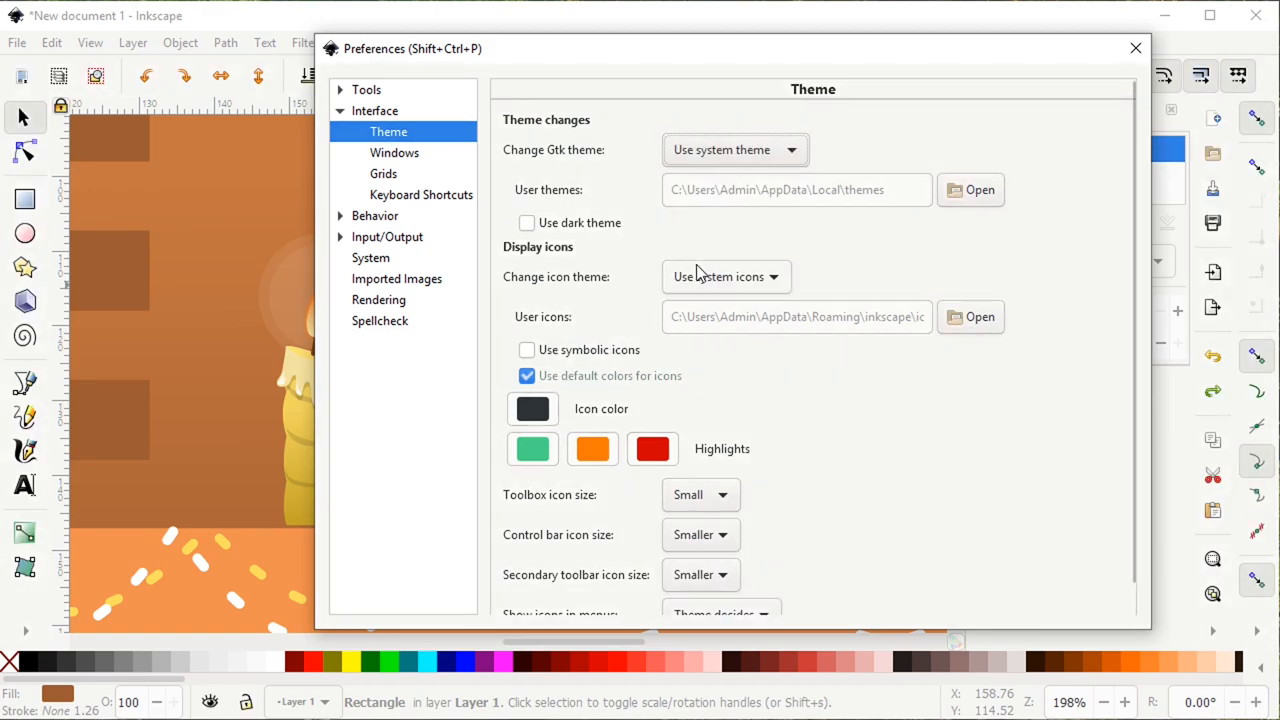
left_click(724, 276)
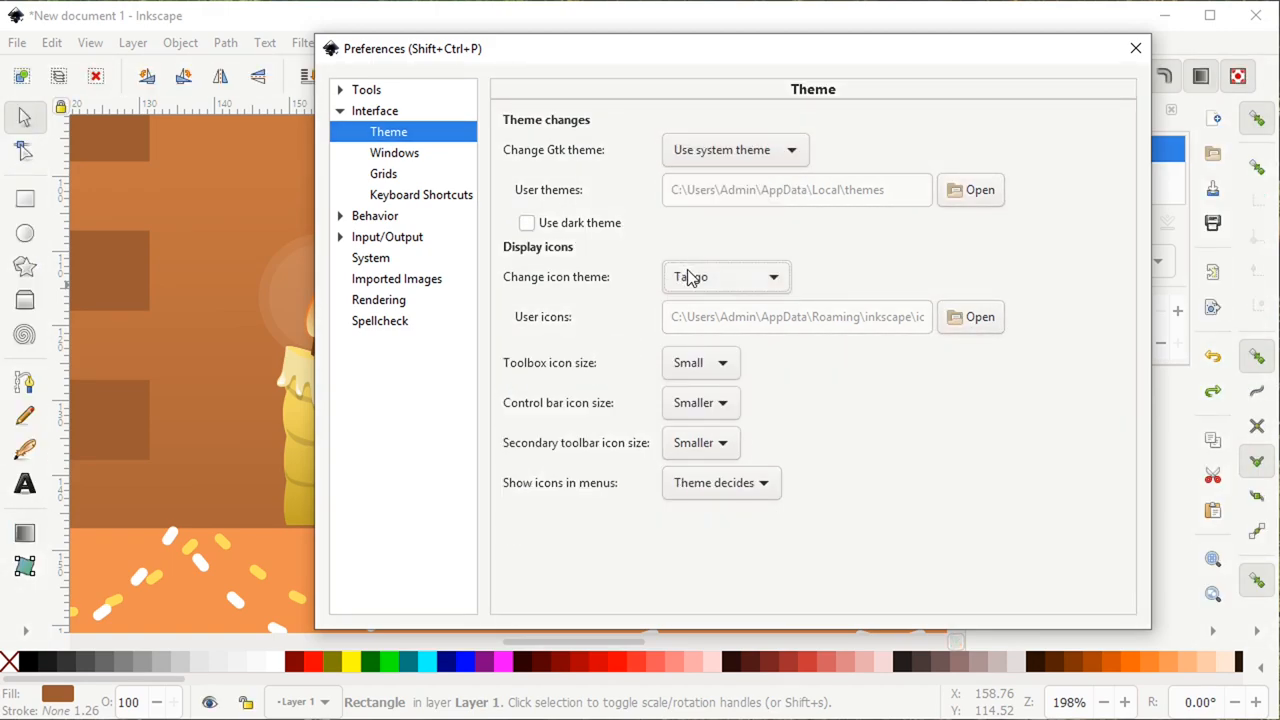
left_click(724, 276)
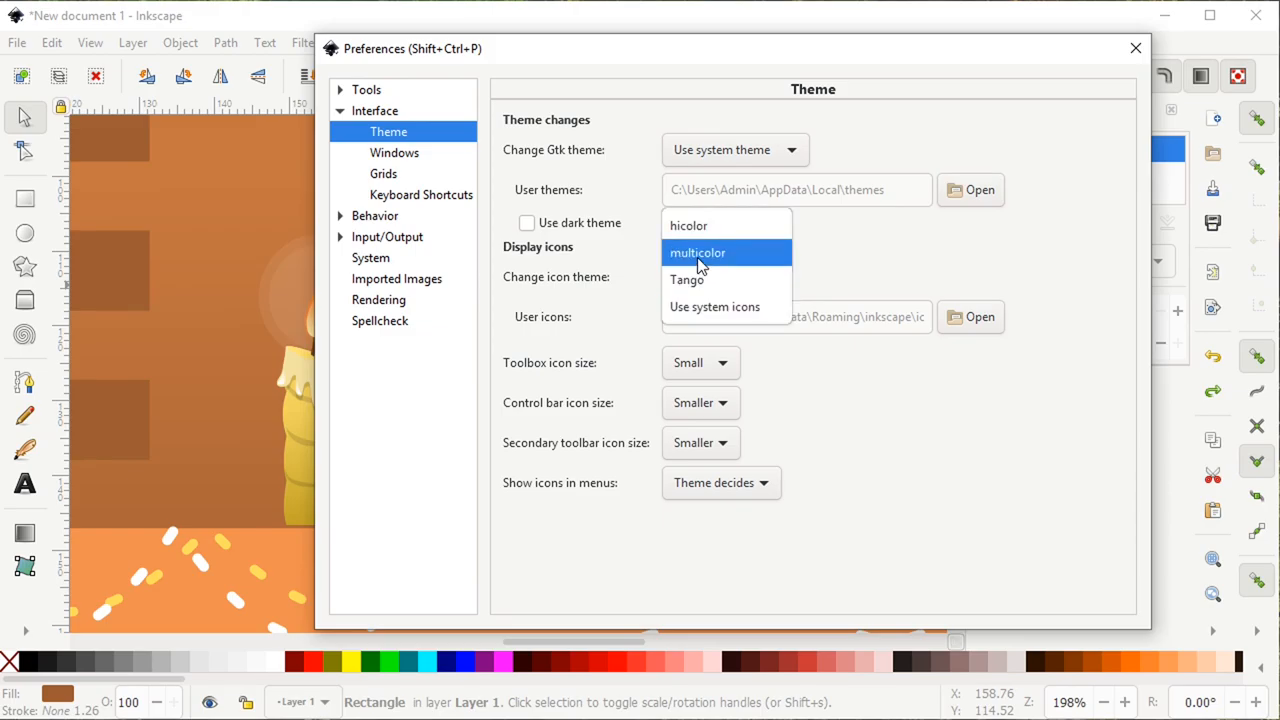